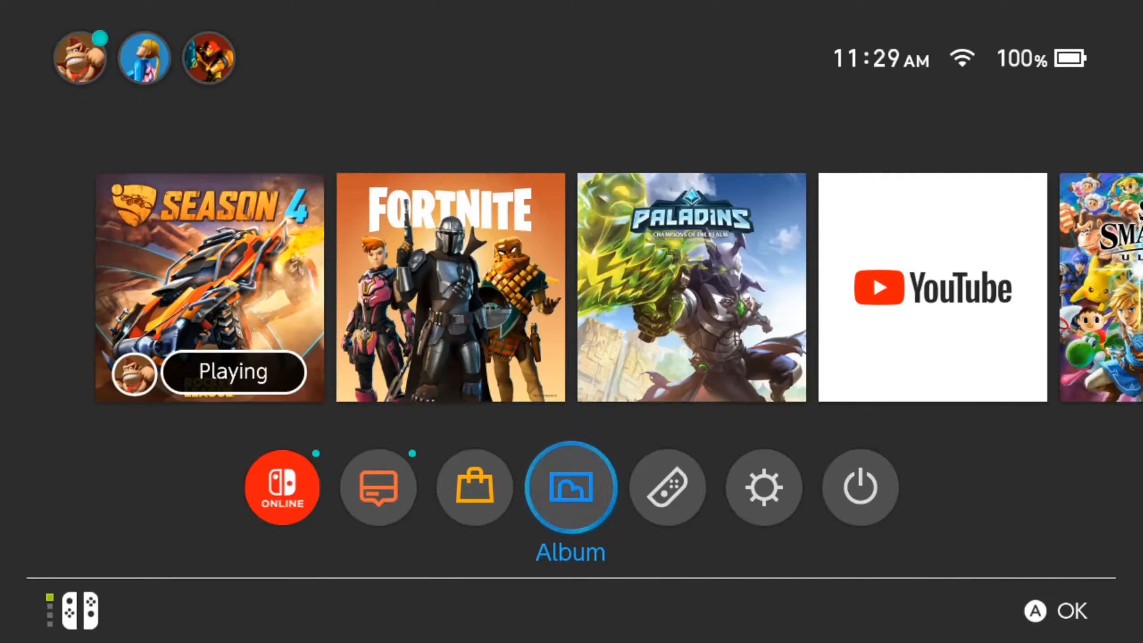
Step: Select Album on the HOME Menu to reach the Rocket League video
left_click(570, 486)
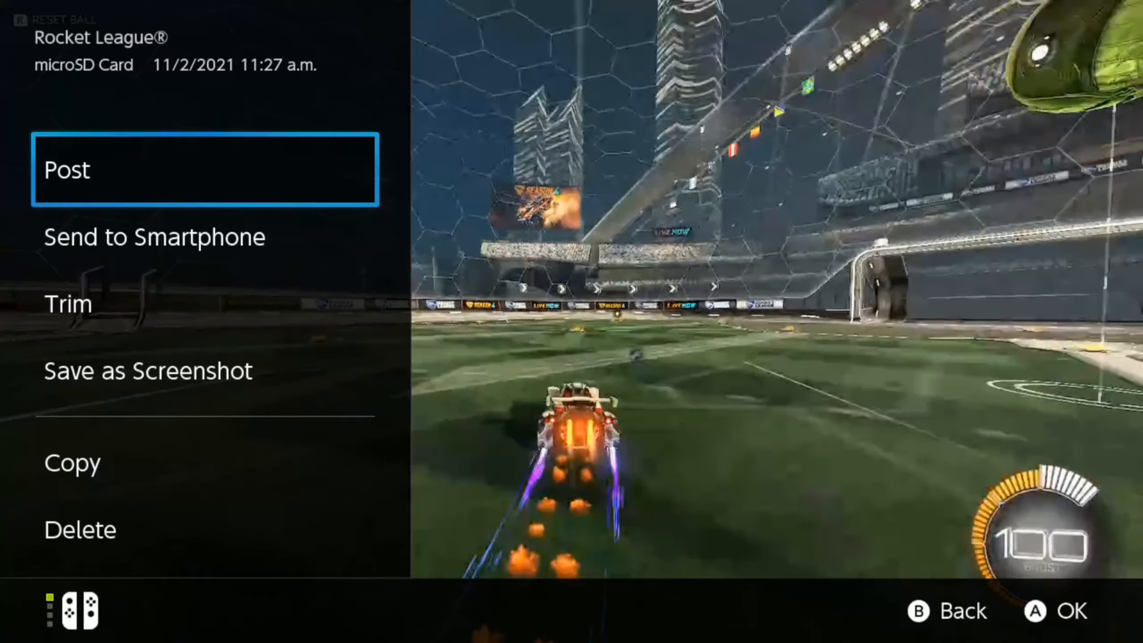
Step: Choose 'Send to Smartphone' for the Rocket League clip and begin the transfer
key("down")
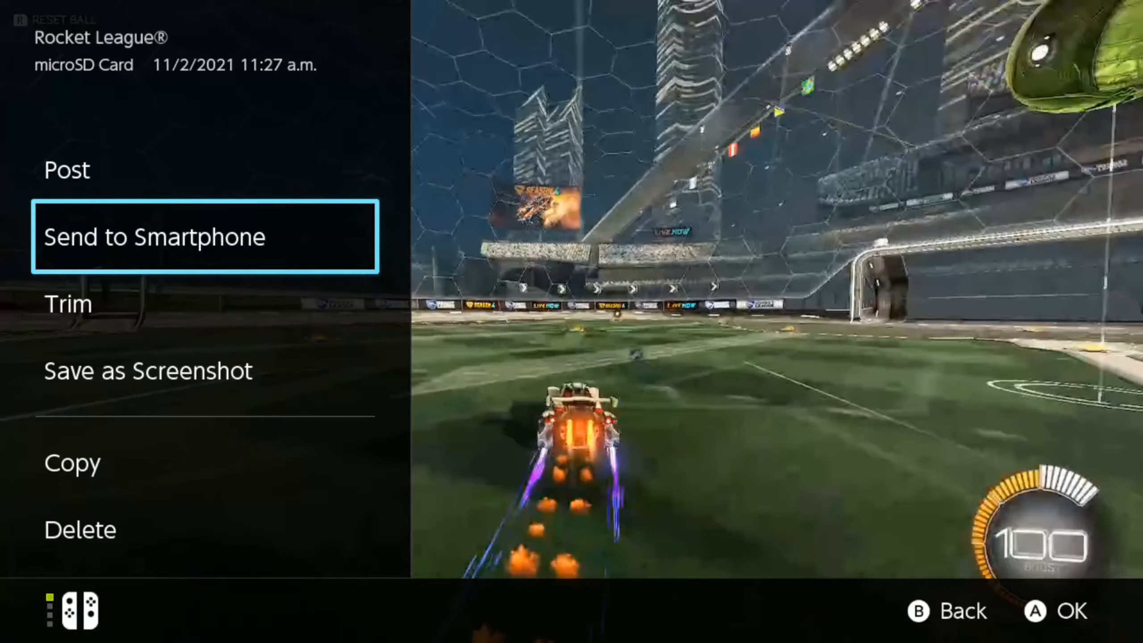
key("B")
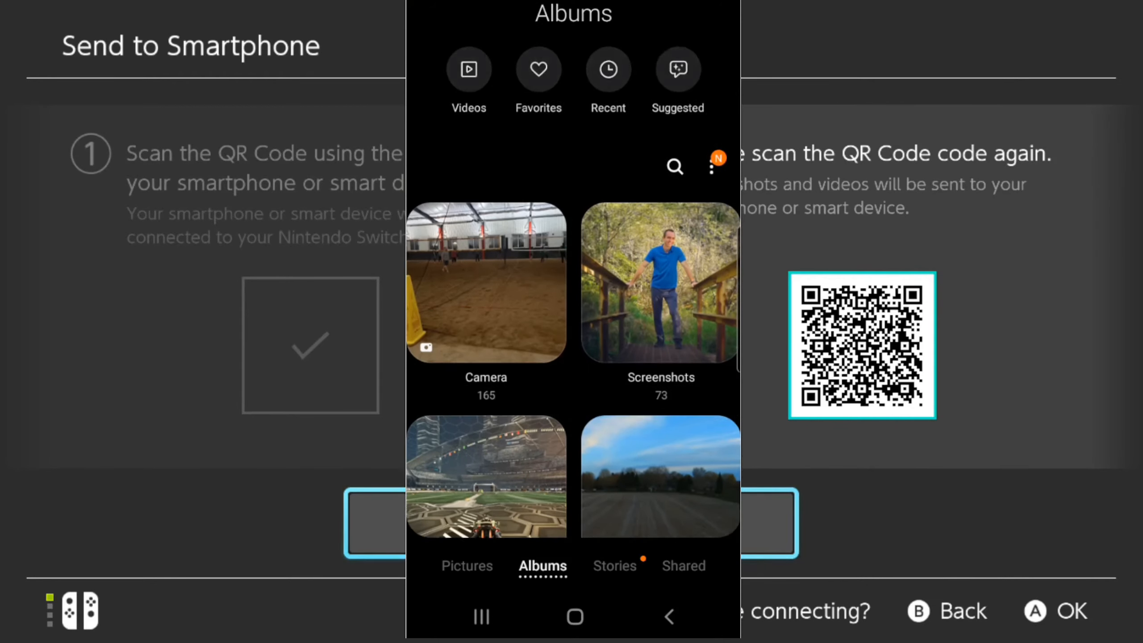
Step: Scroll the Albums list down to the Downloads album holding the Rocket League clip
scroll("down", 3)
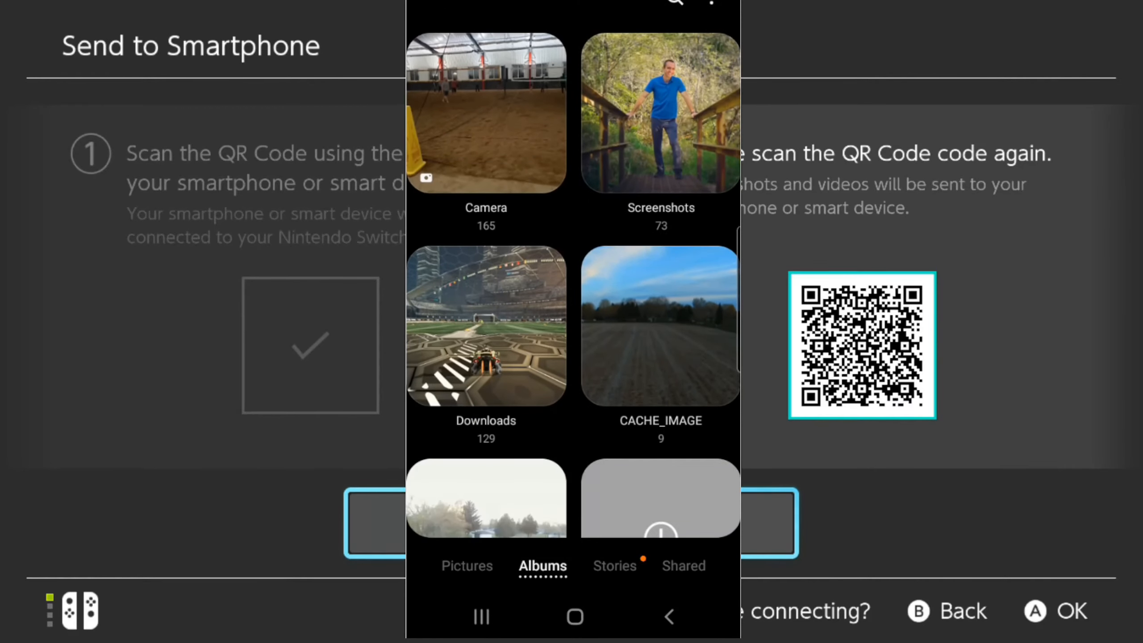